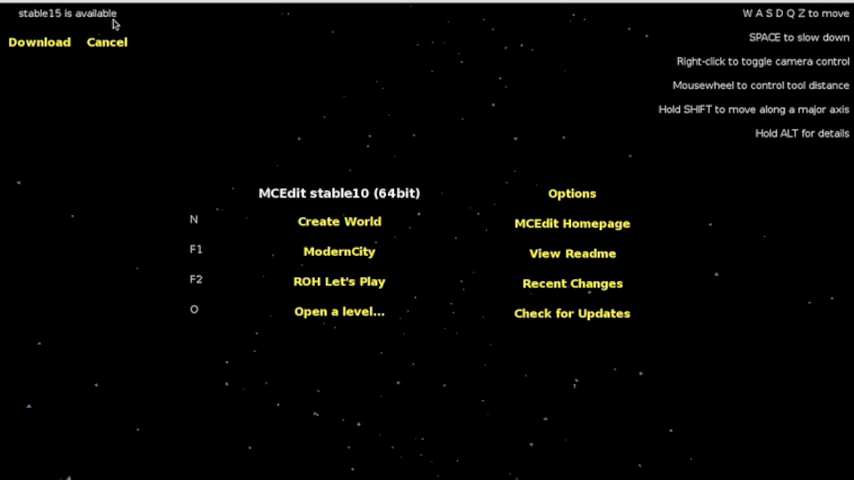
mouse_move(174, 262)
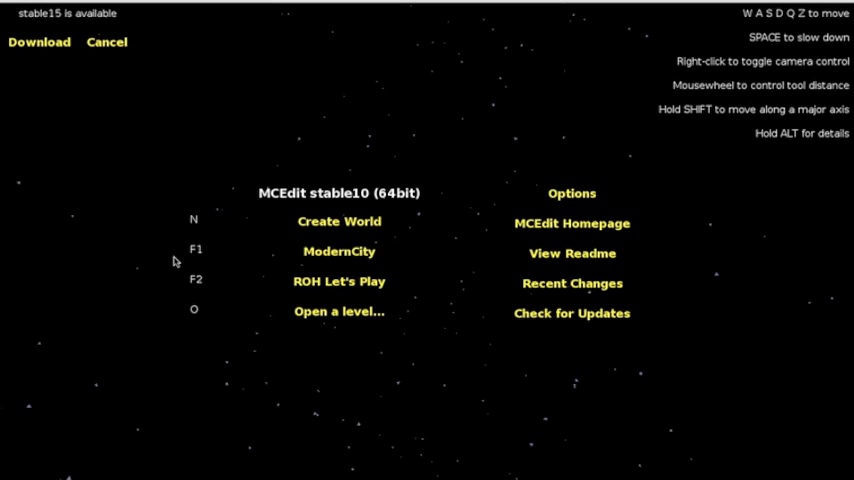
mouse_move(336, 312)
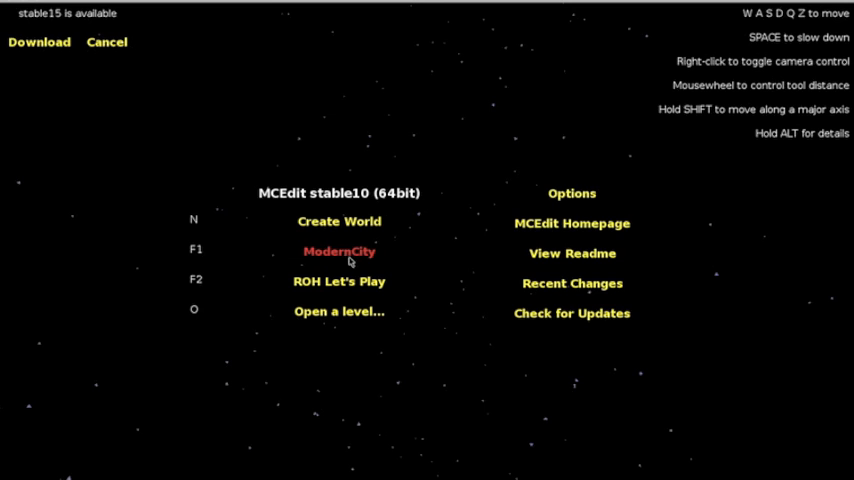
Load the ModernCity world from the start screen for editing
click(338, 252)
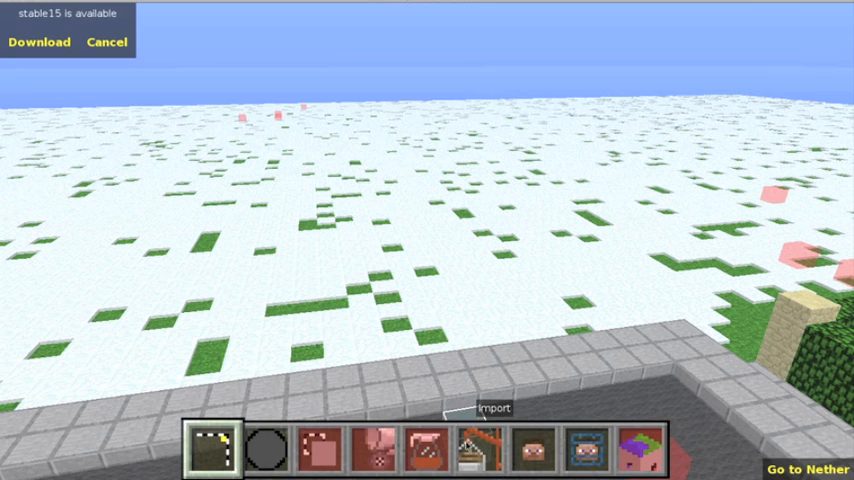
Import 2Modern_House_Zhi.schematic so its placement outline appears over the terrain
click(472, 448)
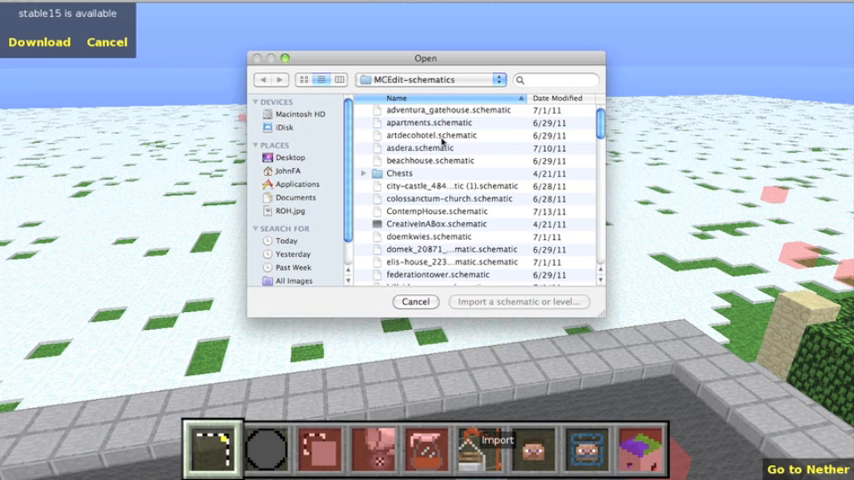
scroll(down, 3)
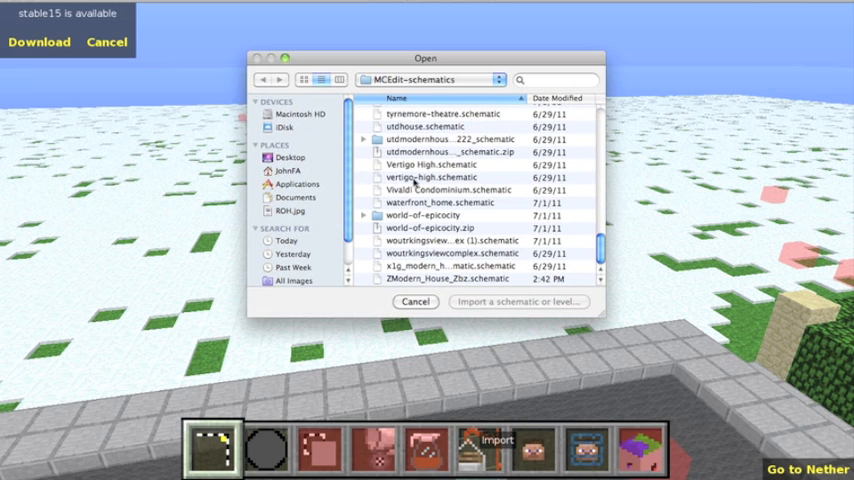
click(452, 280)
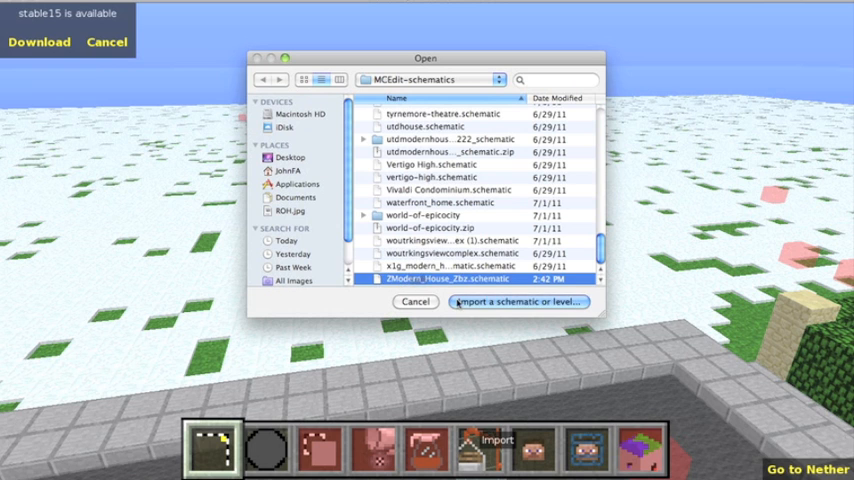
click(514, 302)
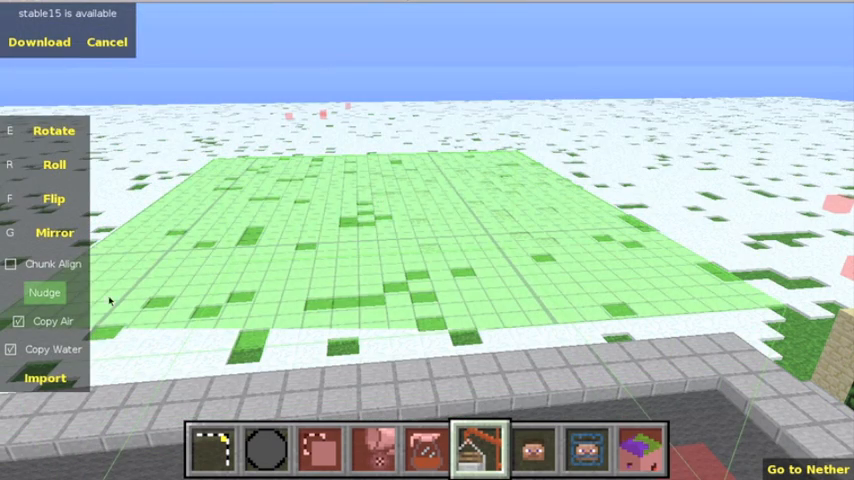
mouse_move(44, 292)
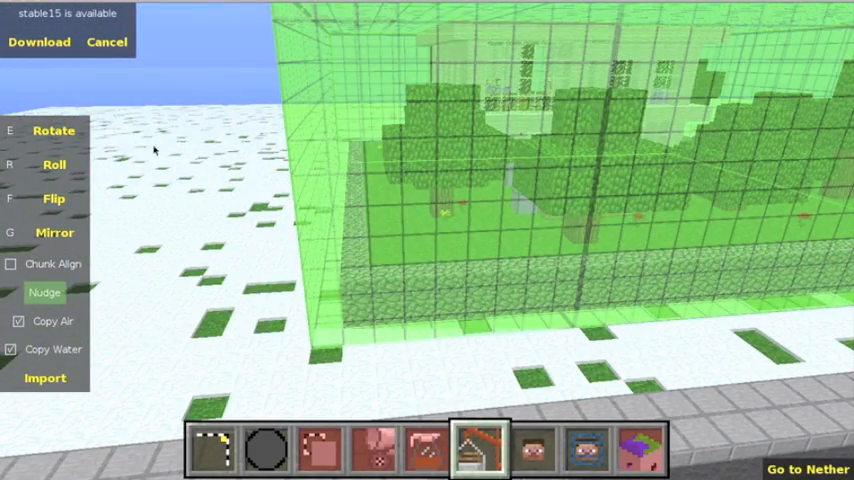
Set the house's import position over the stone-walled courtyard beside the road
click(54, 132)
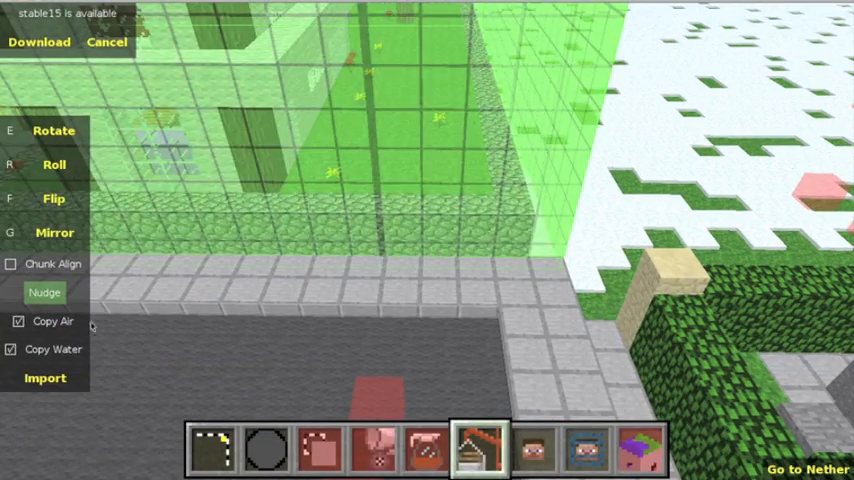
mouse_move(44, 292)
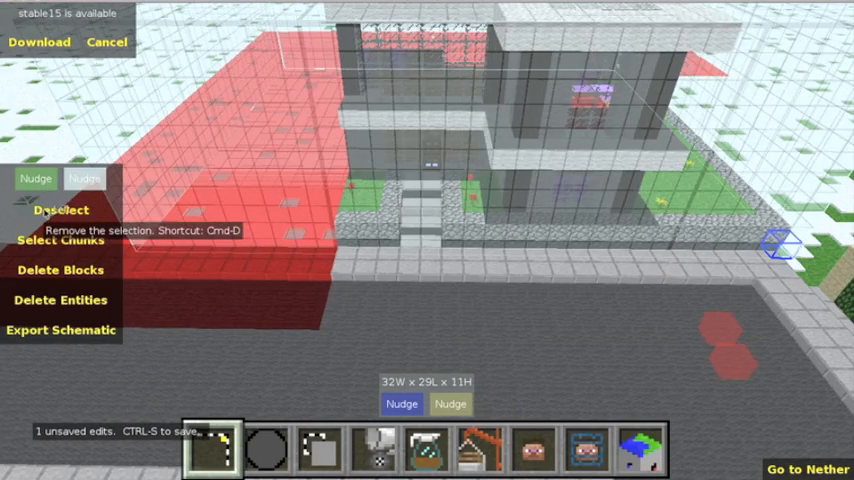
Deselect the region around the newly placed house
click(60, 212)
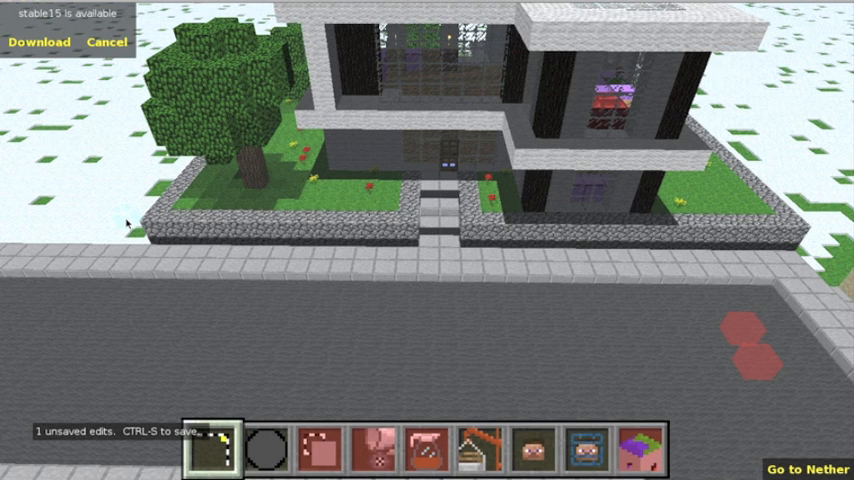
mouse_move(336, 208)
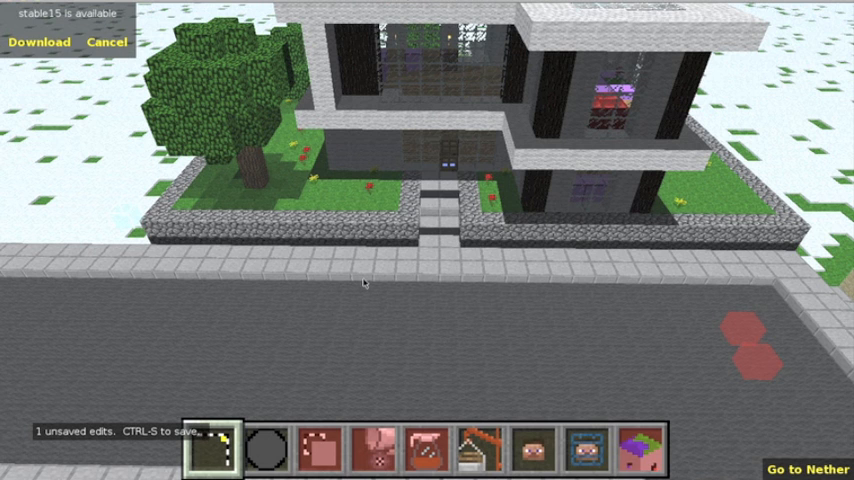
mouse_move(484, 246)
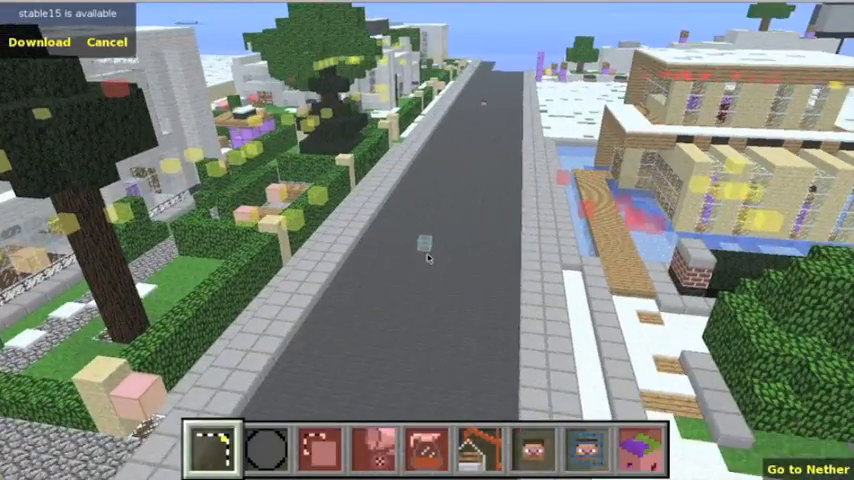
mouse_move(424, 256)
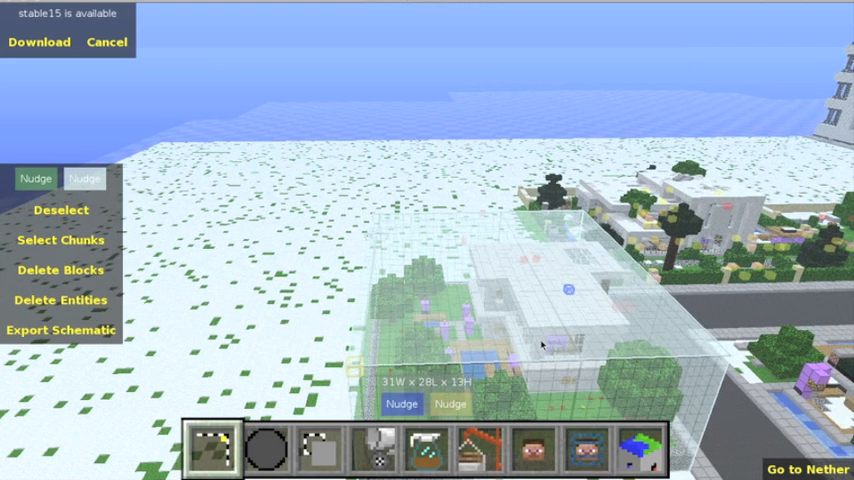
mouse_move(60, 328)
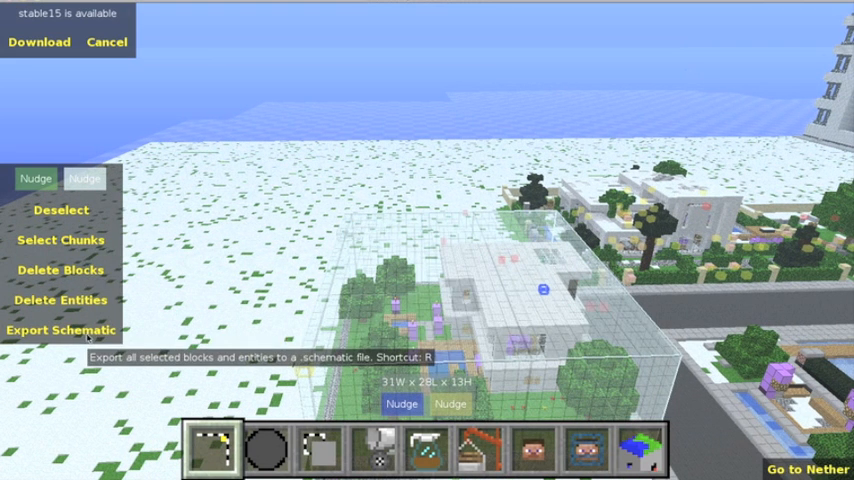
click(60, 328)
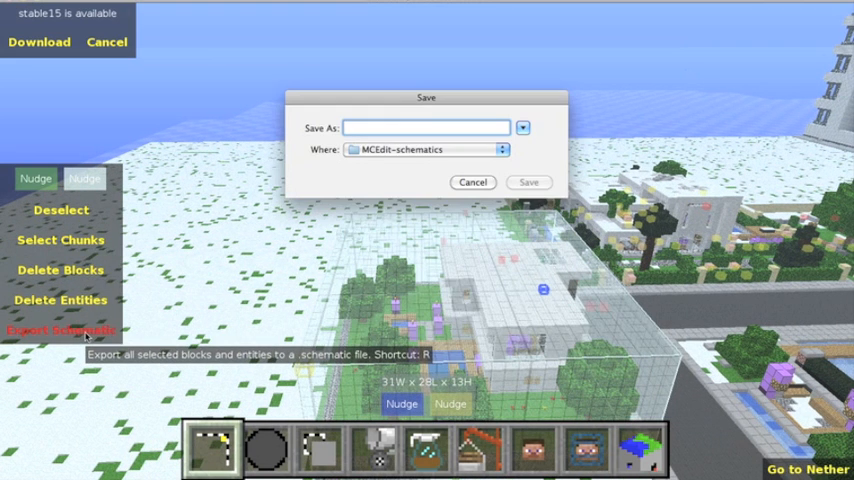
mouse_move(198, 192)
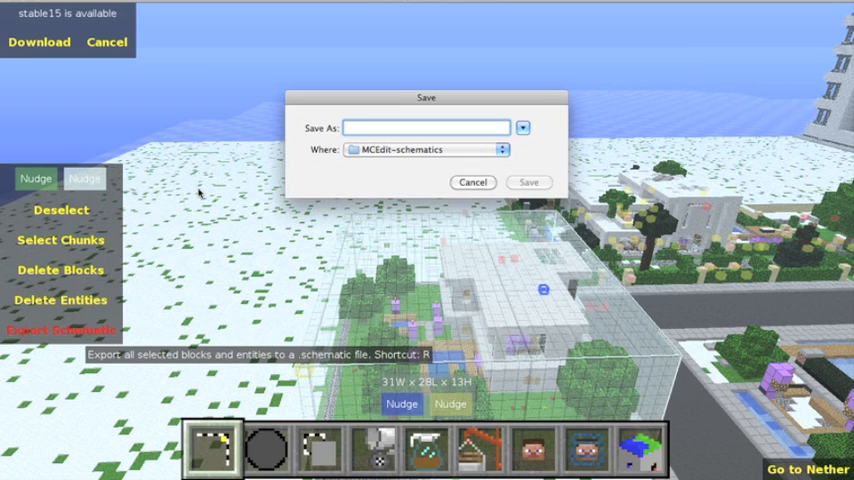
click(428, 128)
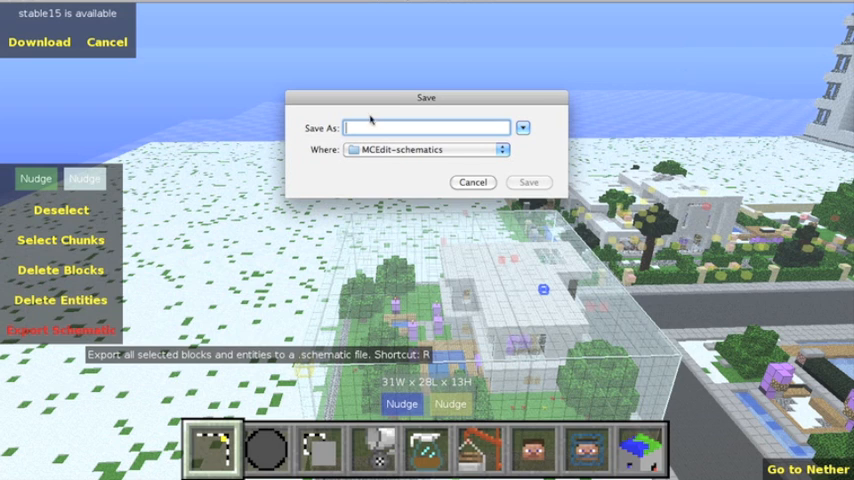
click(472, 182)
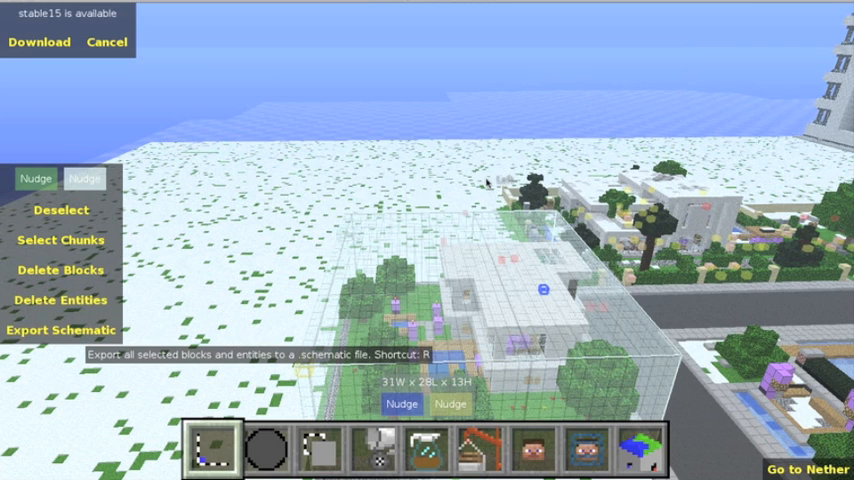